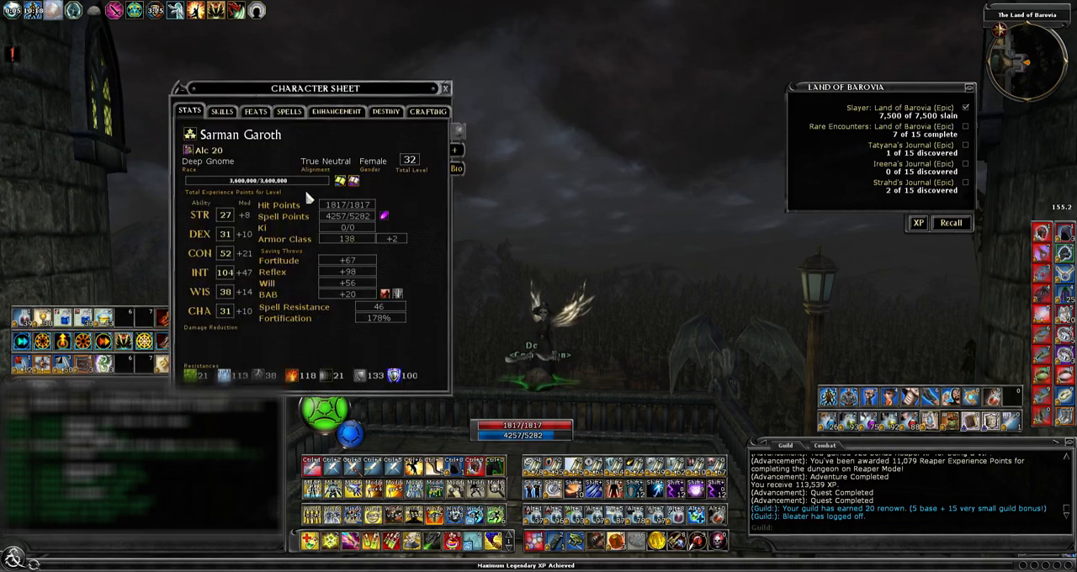
mouse_move(335, 233)
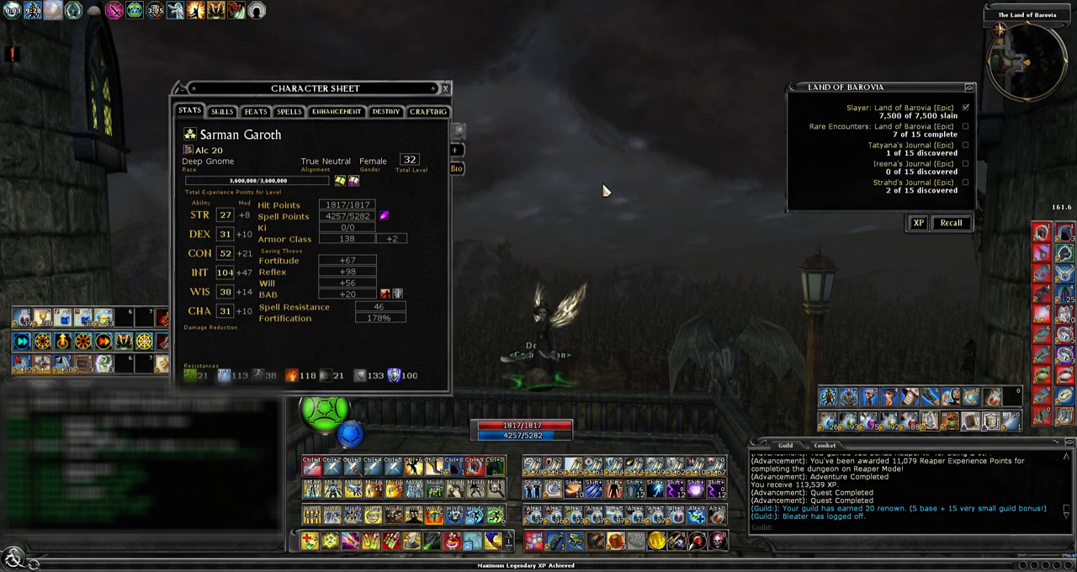
Close the character sheet after reviewing the Deep Gnome's ability scores, saves and hit points
left_click(445, 88)
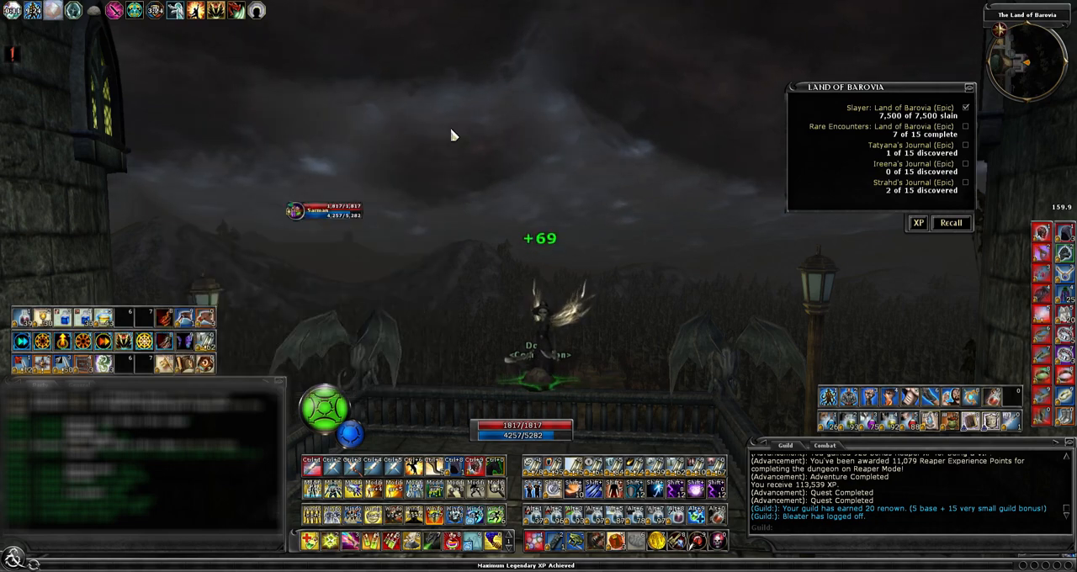
mouse_move(471, 172)
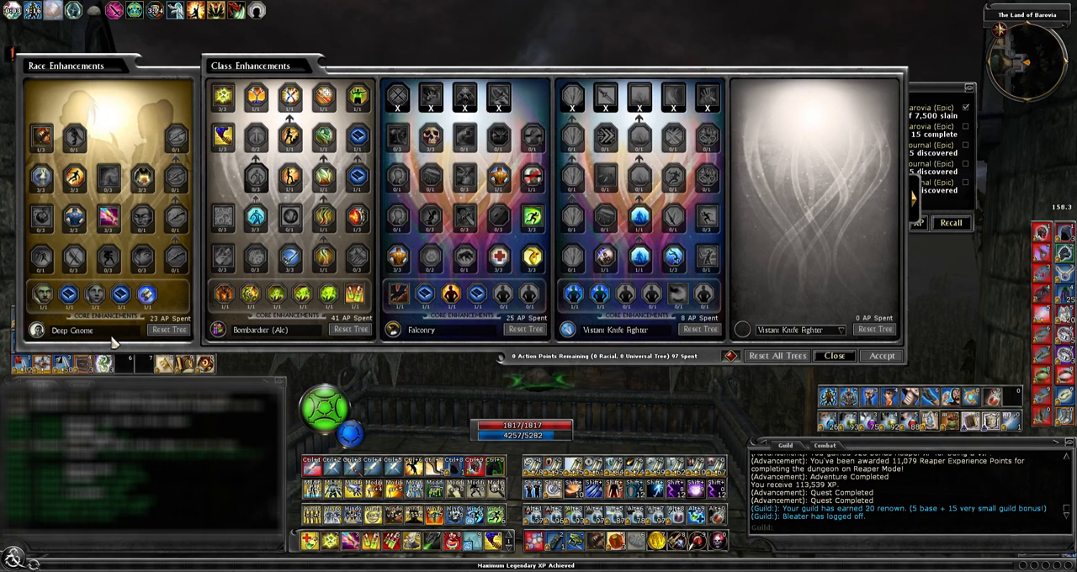
mouse_move(145, 293)
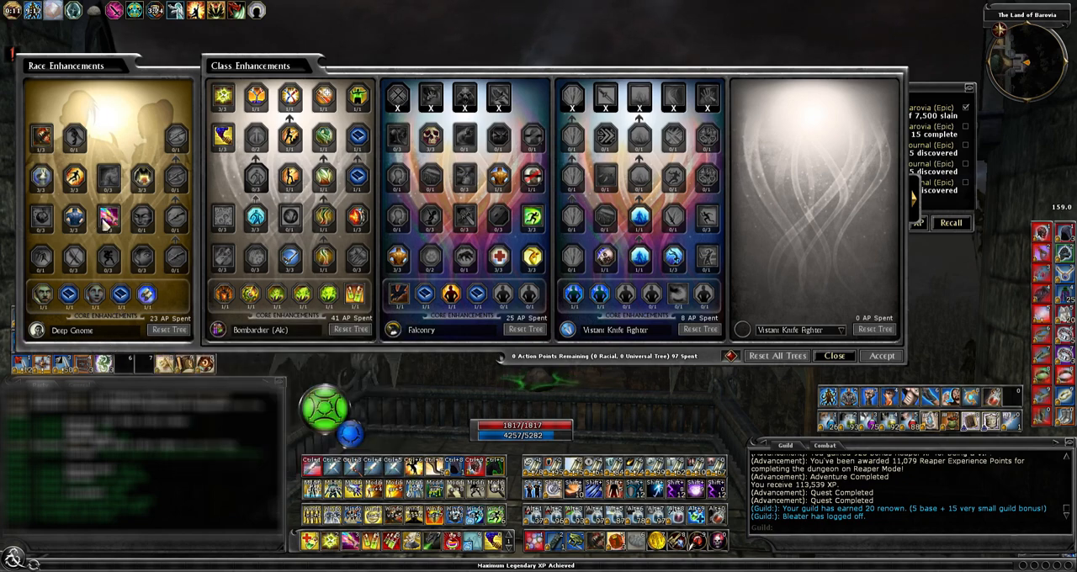
mouse_move(74, 218)
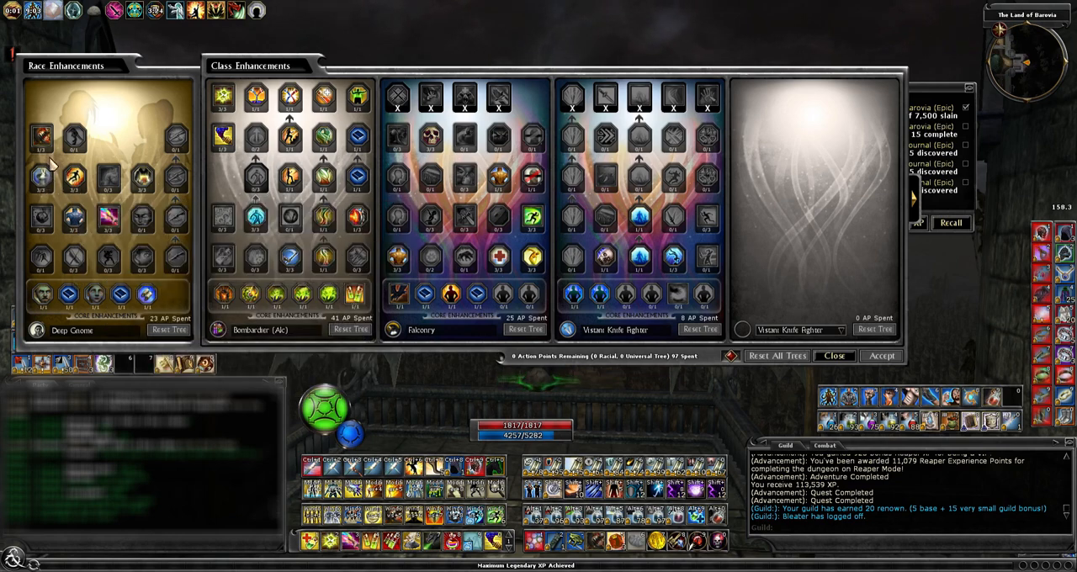
mouse_move(354, 294)
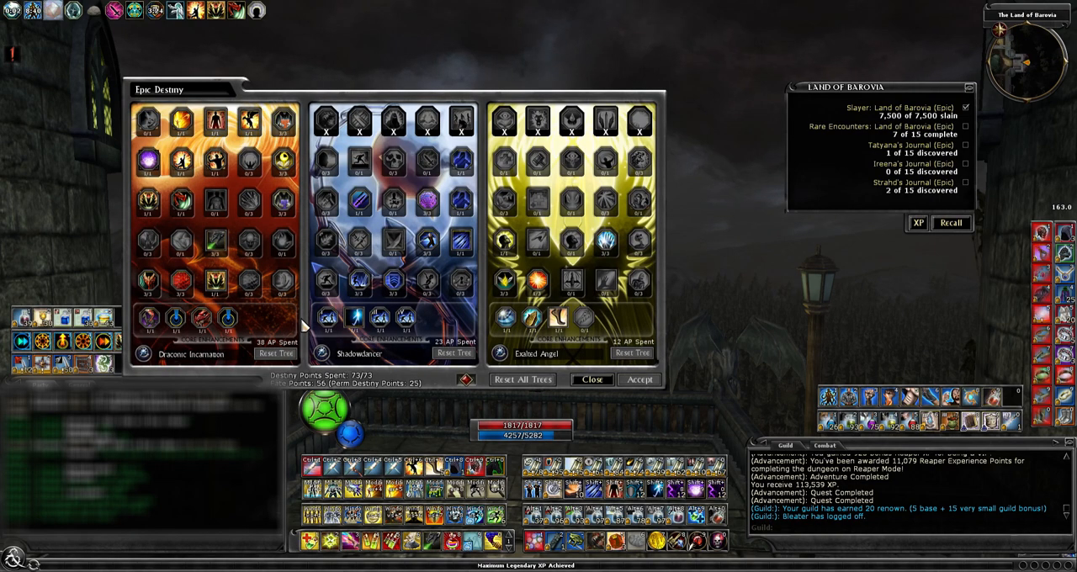
mouse_move(311, 306)
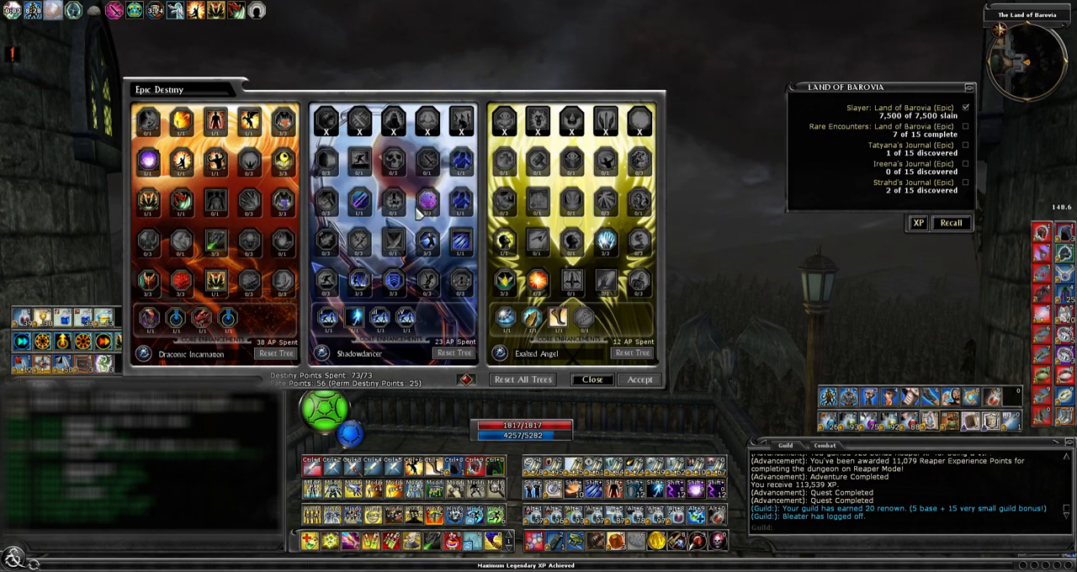
mouse_move(428, 202)
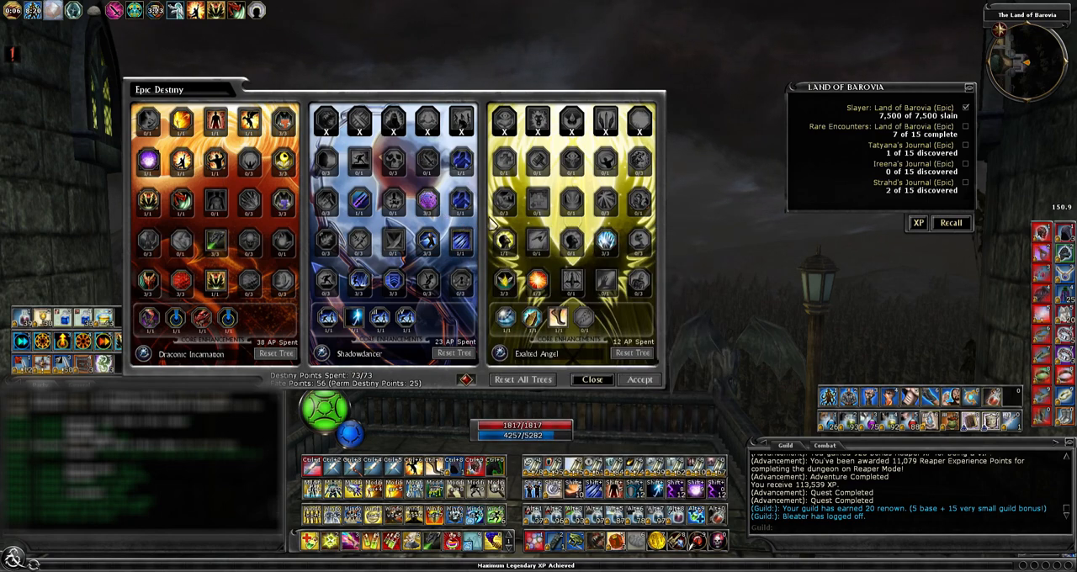
mouse_move(502, 362)
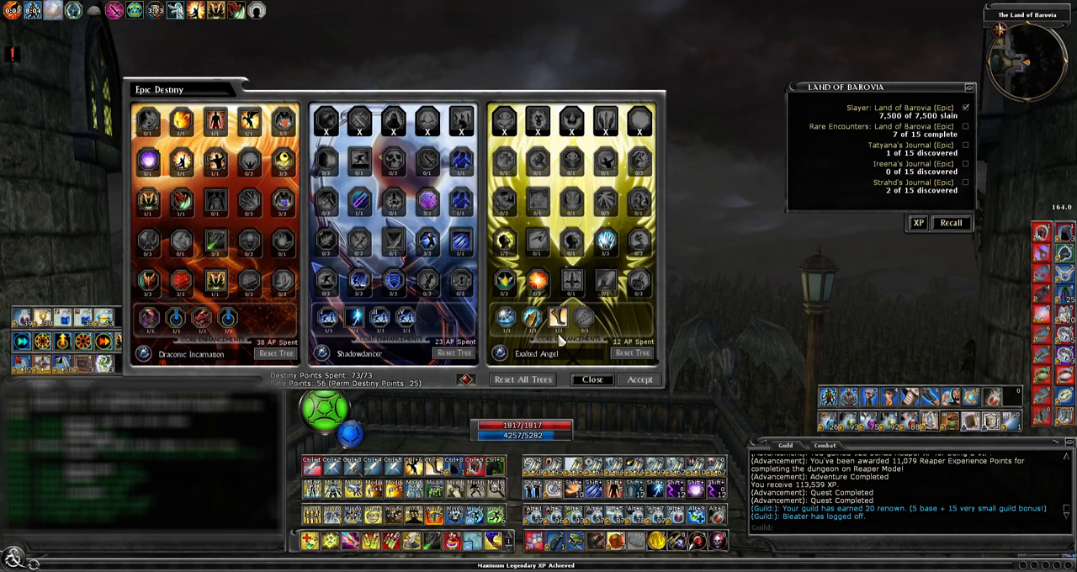
mouse_move(606, 244)
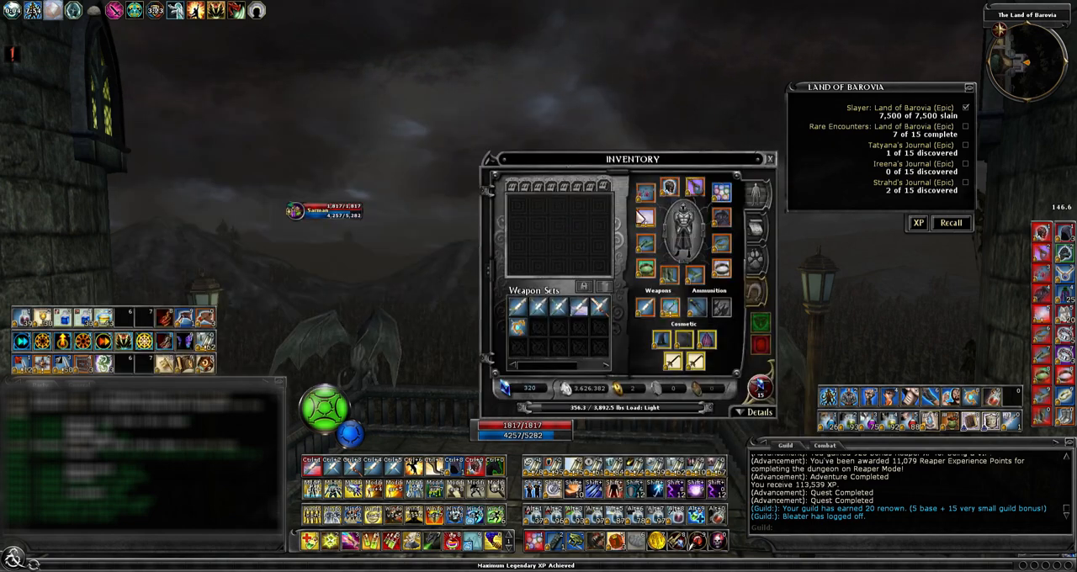
mouse_move(669, 194)
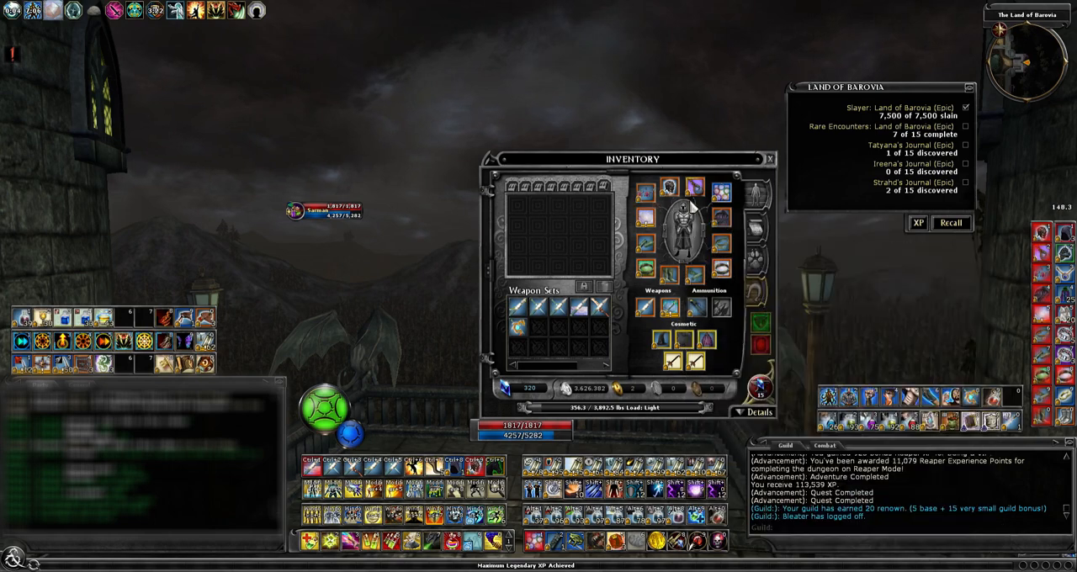
mouse_move(646, 218)
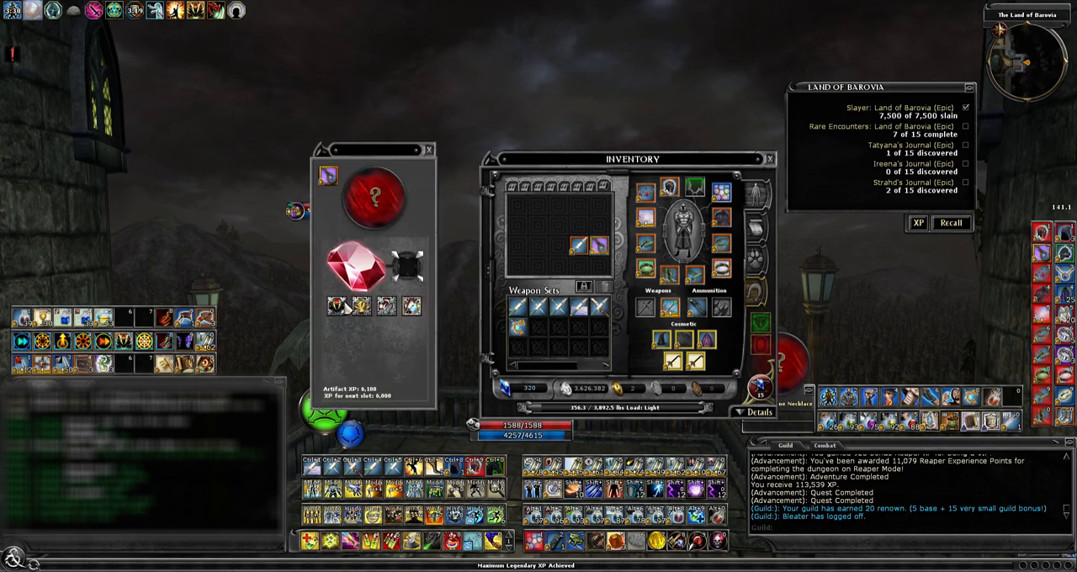
mouse_move(597, 244)
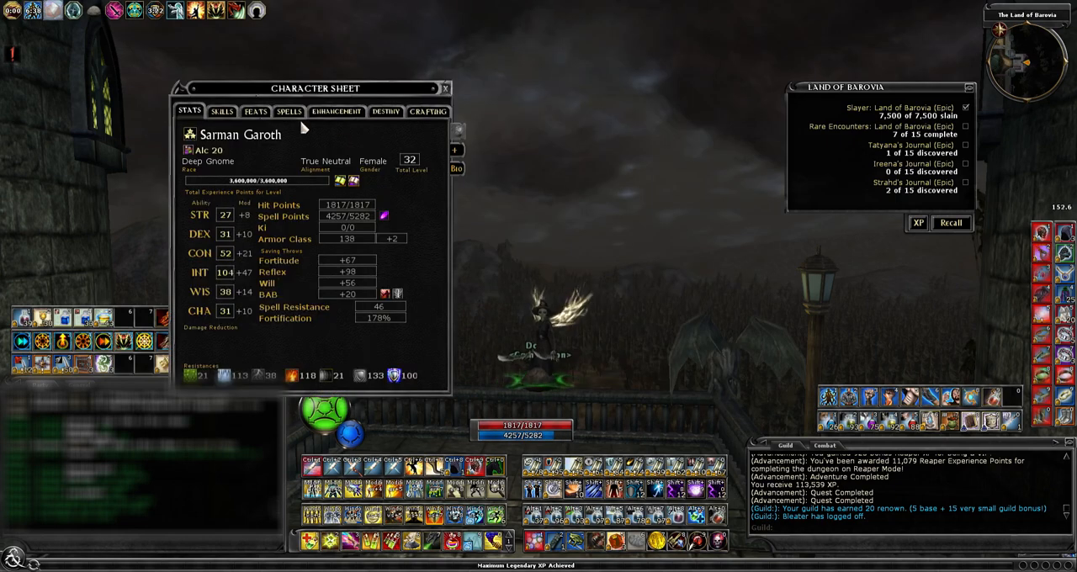
Show the Alchemist spell list on the character sheet's Spells tab
left_click(290, 111)
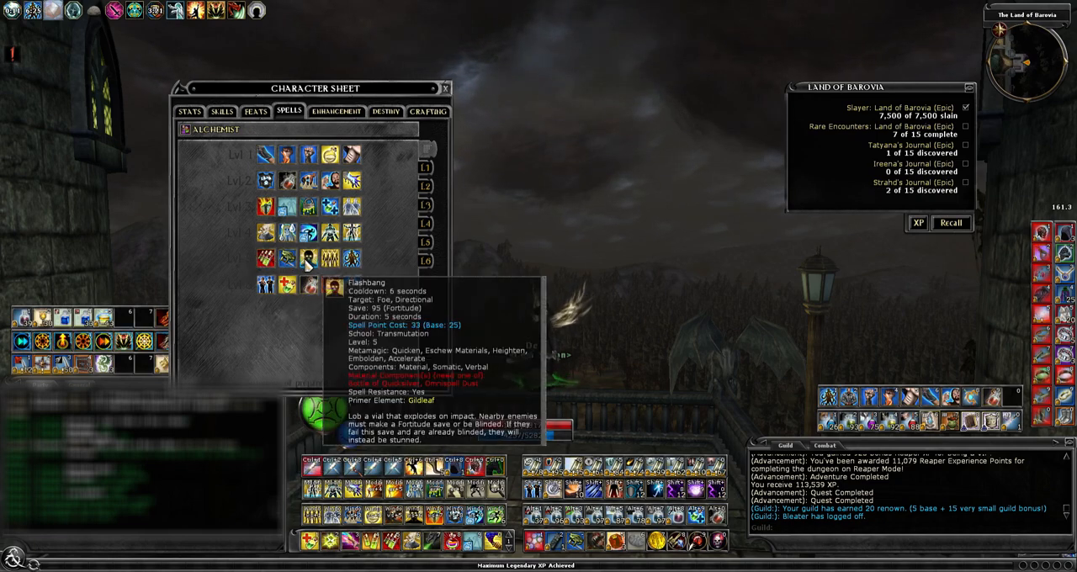
mouse_move(265, 233)
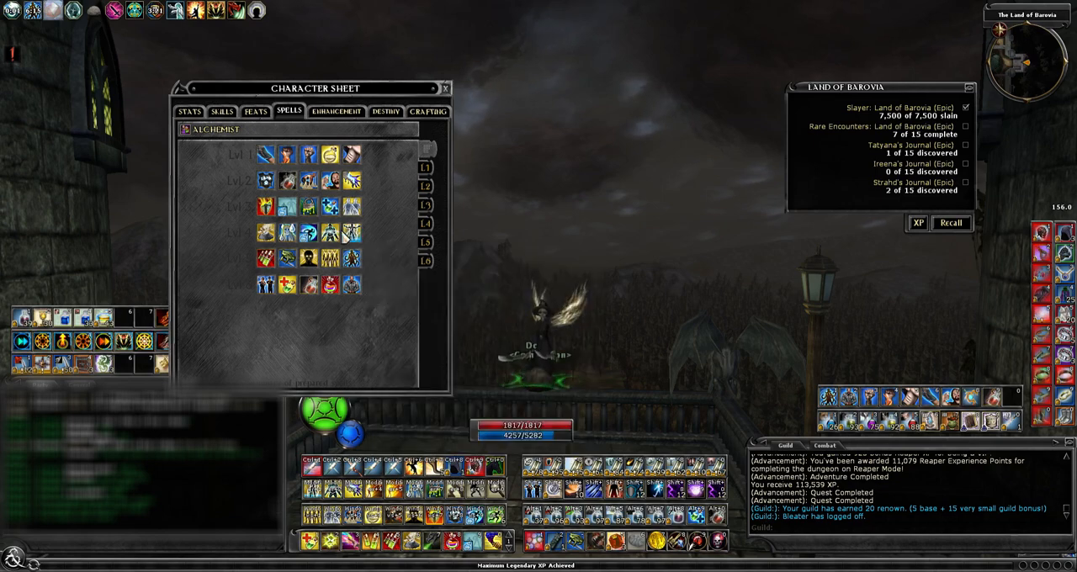
mouse_move(308, 259)
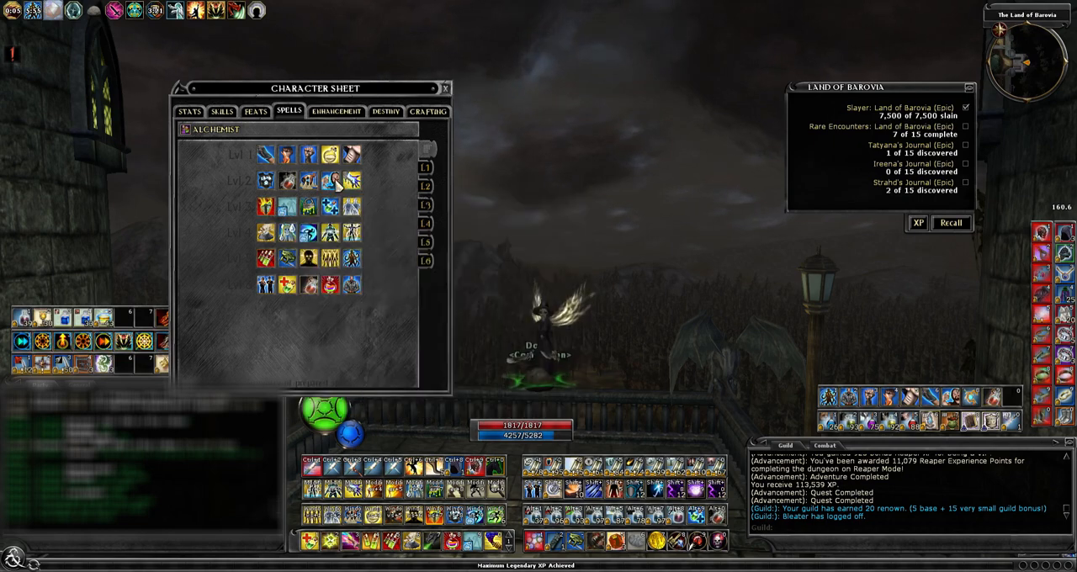
mouse_move(329, 180)
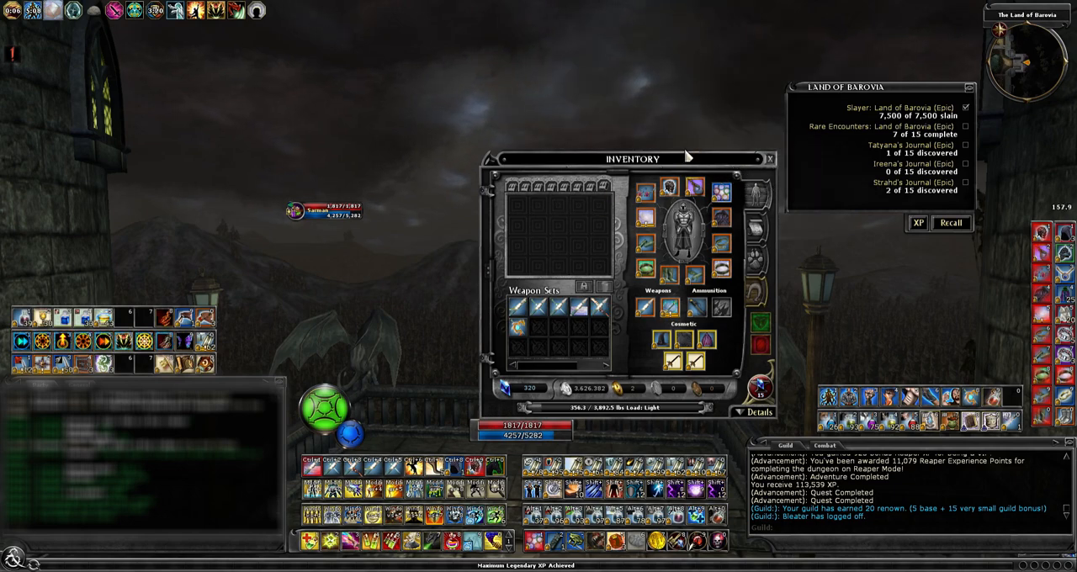
mouse_move(677, 131)
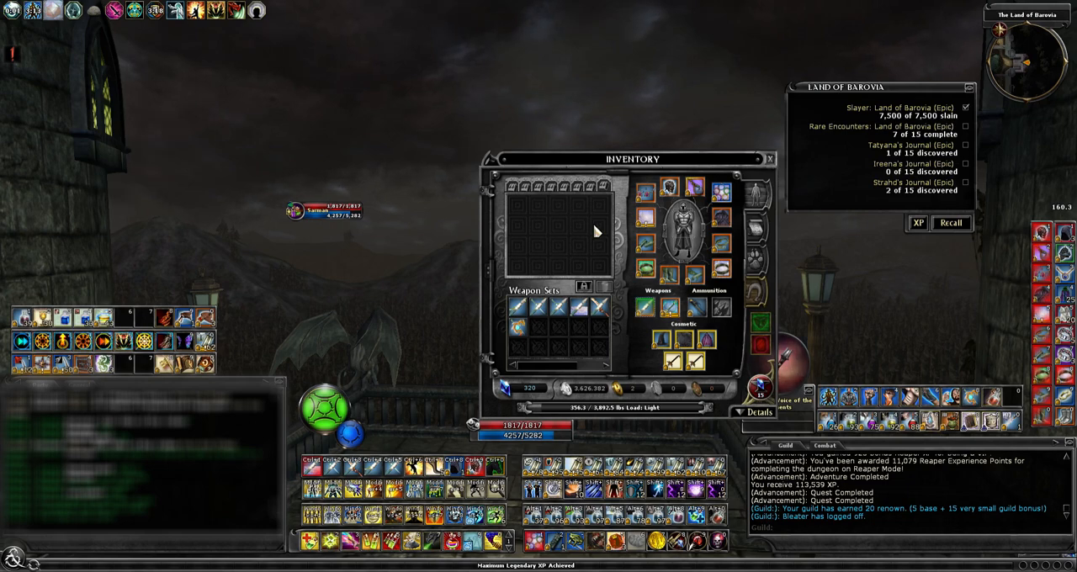
Close the inventory window so the Alchemist spell list can be shown
left_click(767, 158)
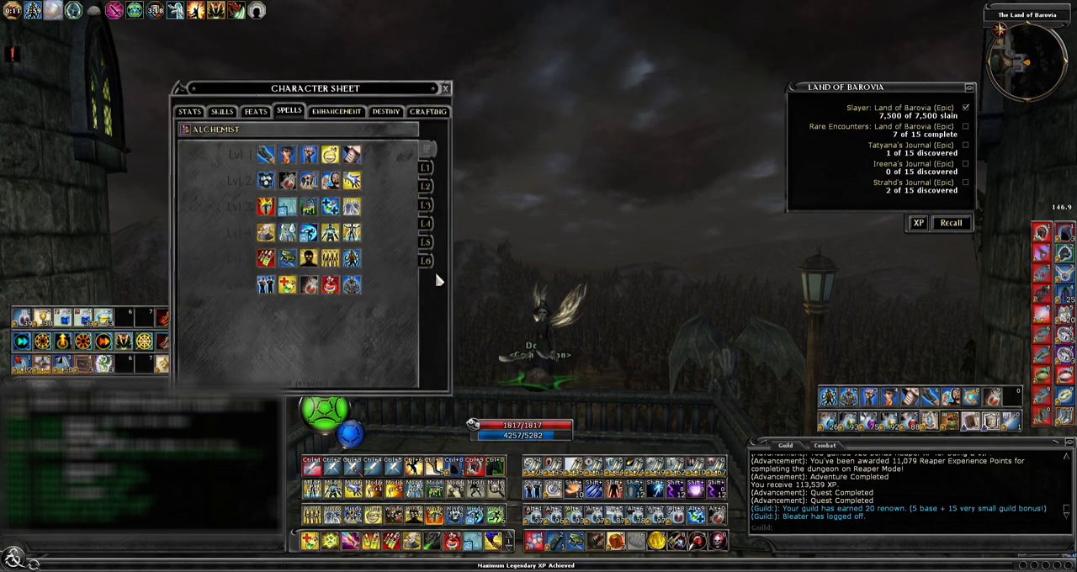
Show the stats overview briefly, then return to the Deep Gnome and class enhancement trees
left_click(188, 111)
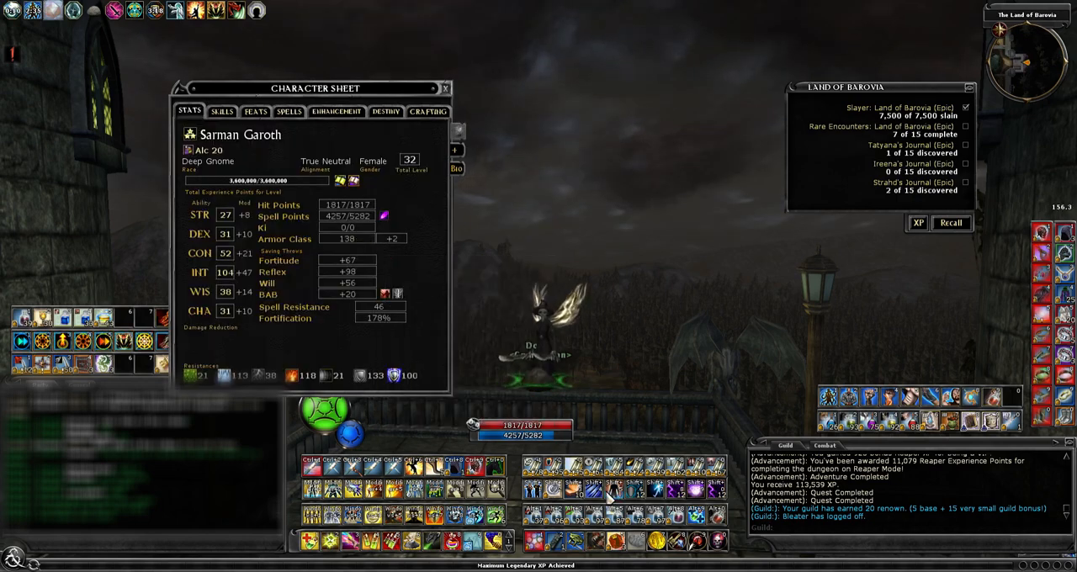
left_click(445, 88)
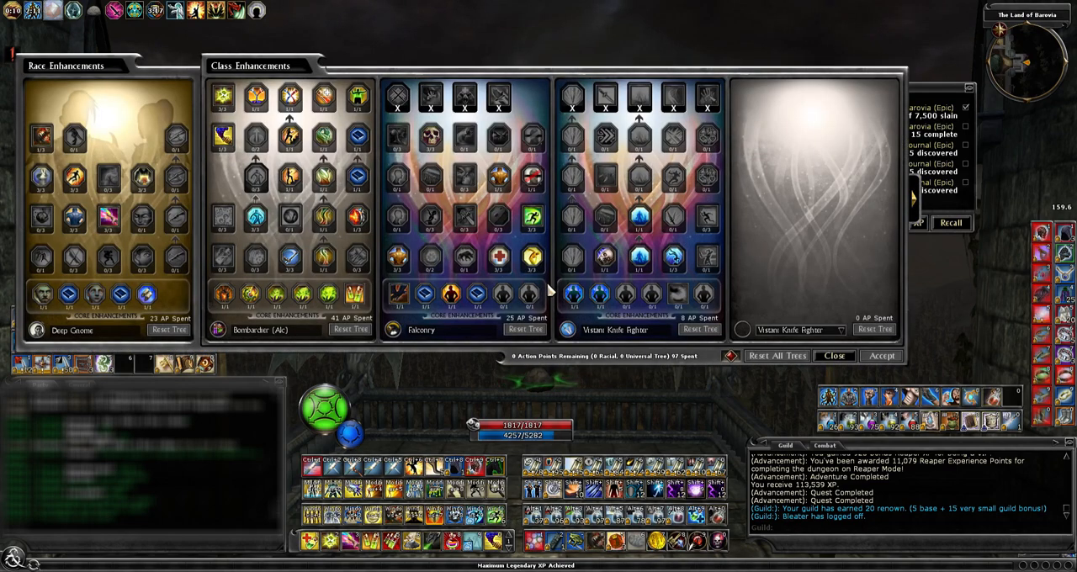
mouse_move(108, 218)
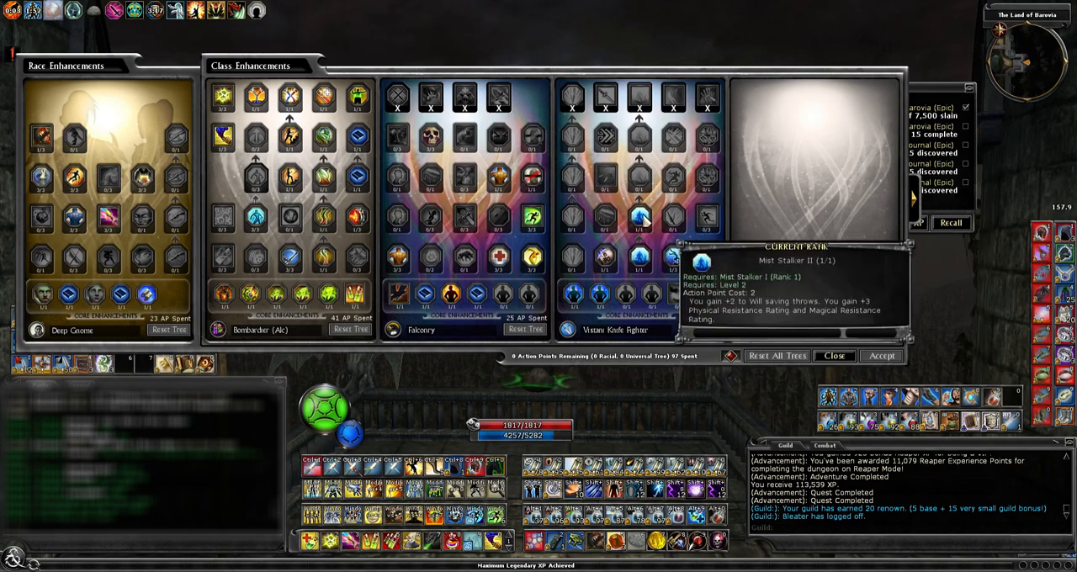
left_click(835, 355)
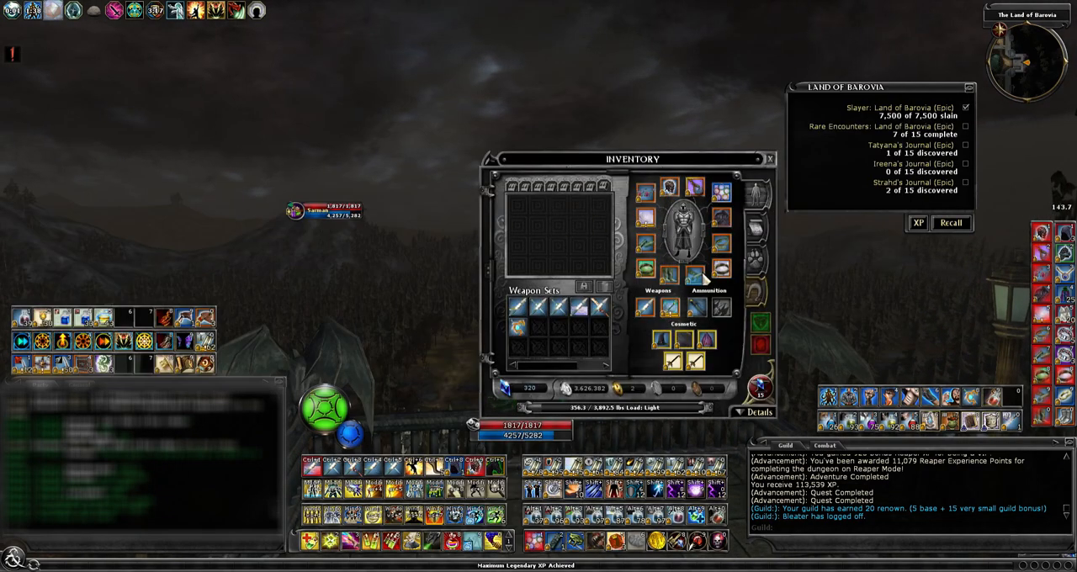
mouse_move(707, 219)
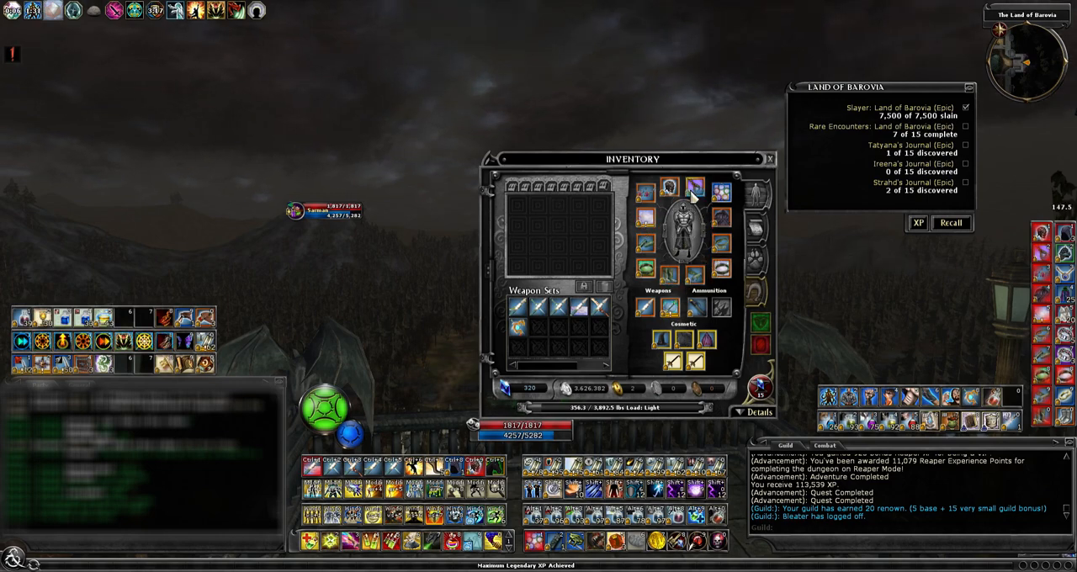
mouse_move(693, 187)
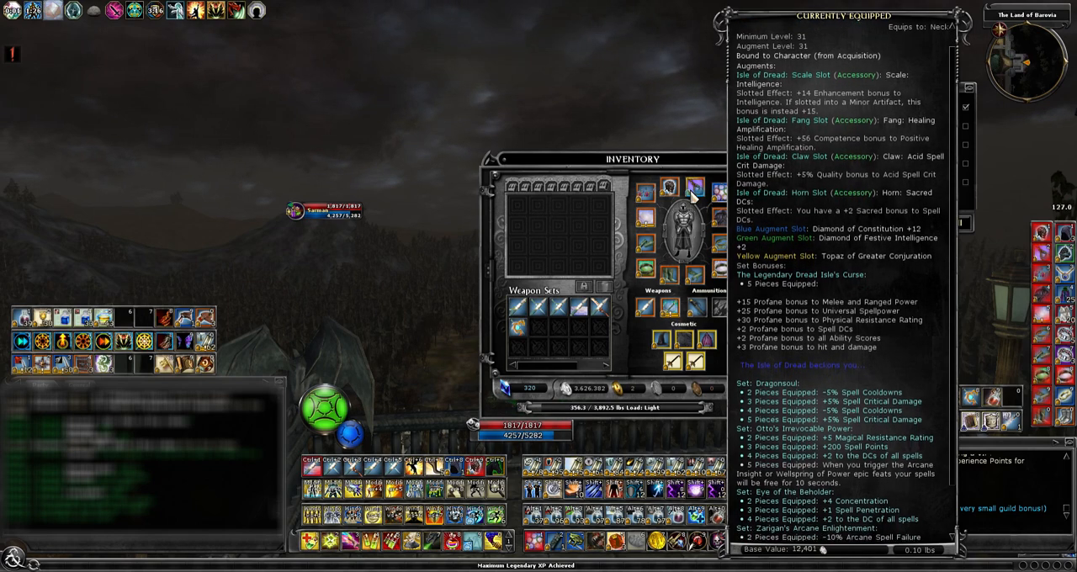
scroll("down", 3)
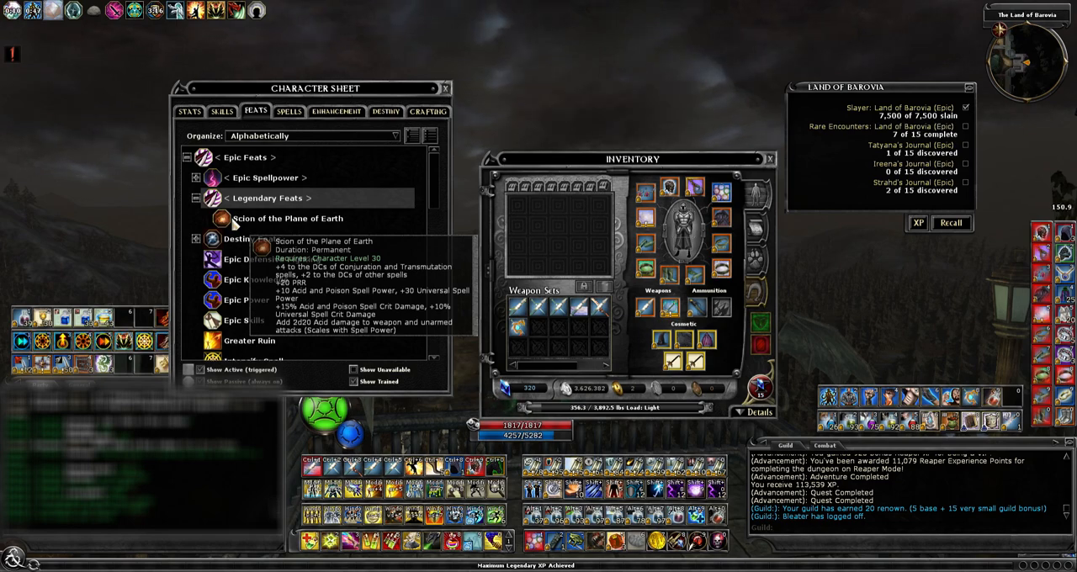
mouse_move(235, 226)
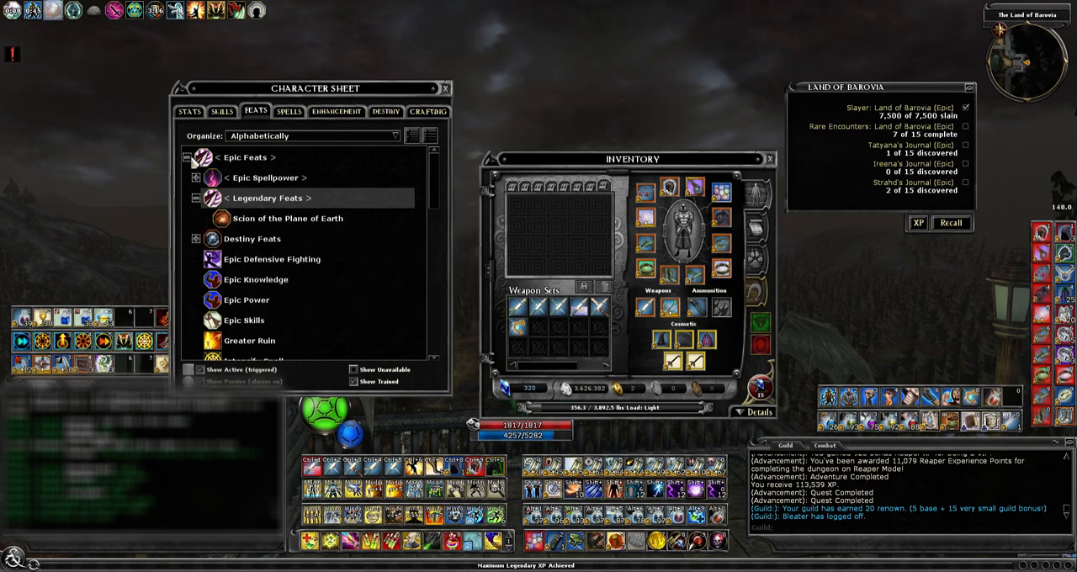
left_click(188, 111)
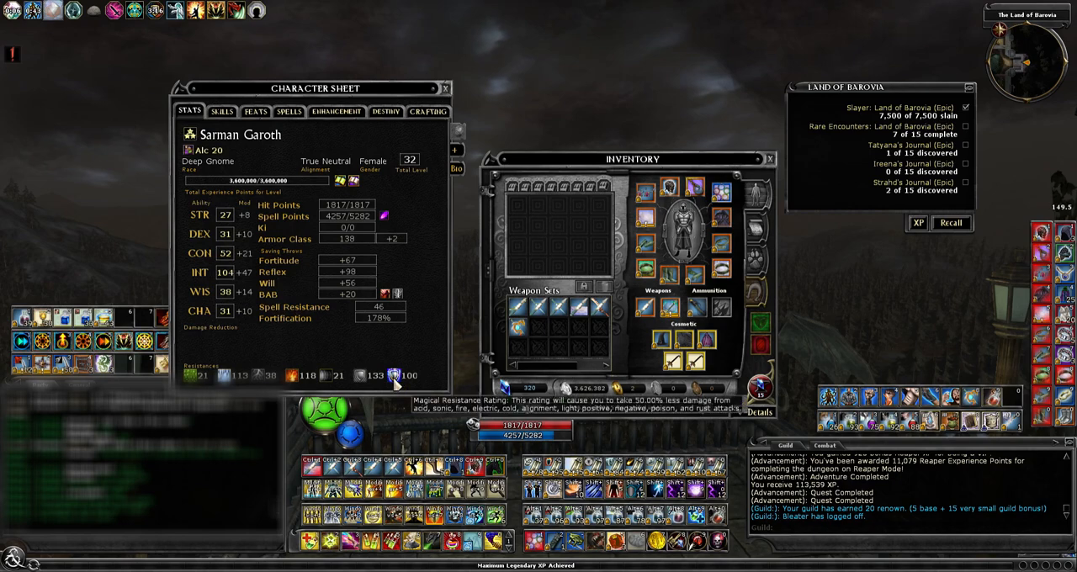
left_click(256, 111)
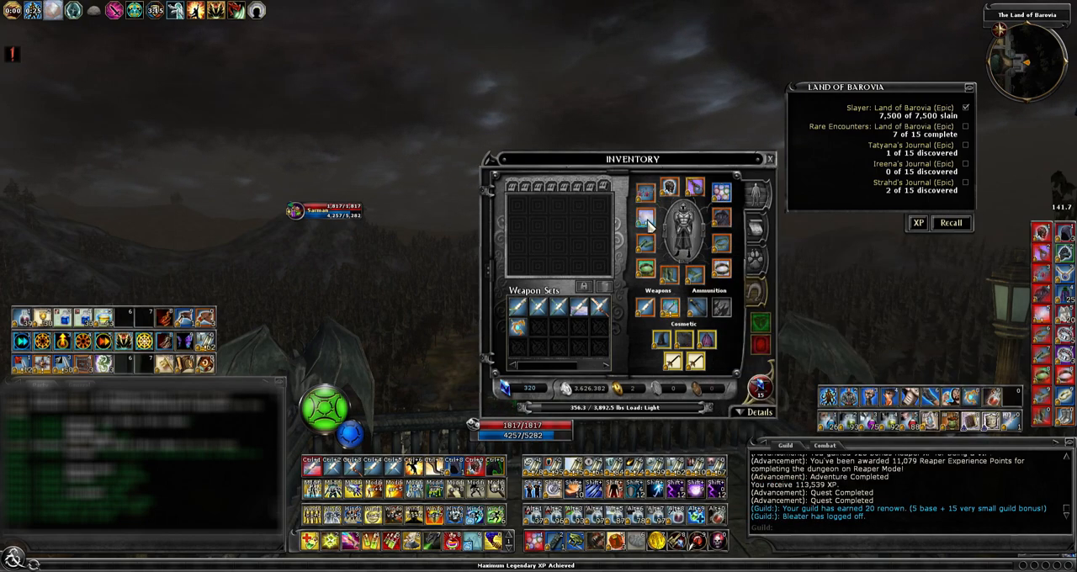
mouse_move(674, 311)
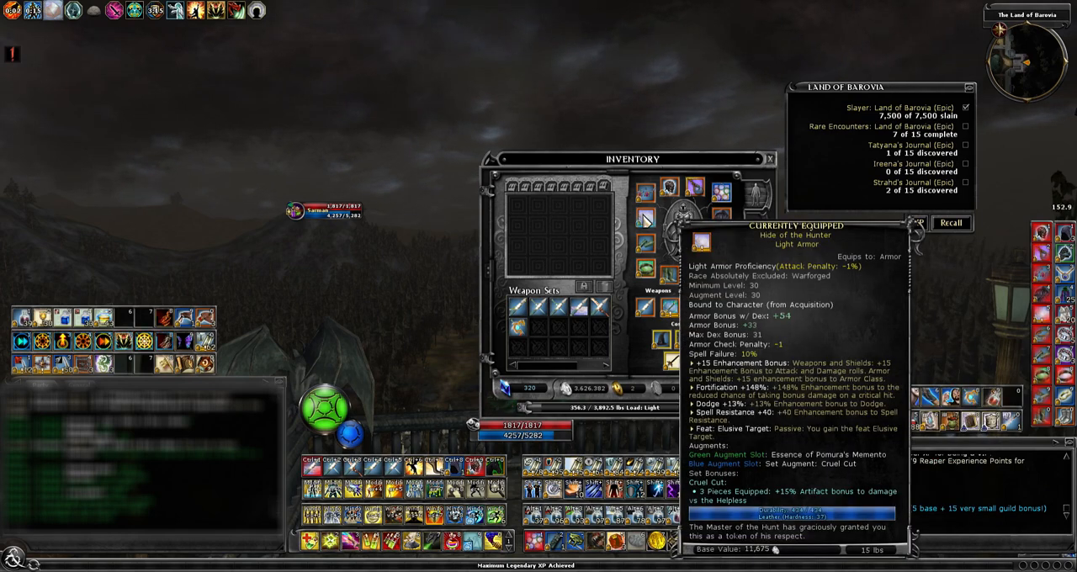
mouse_move(648, 227)
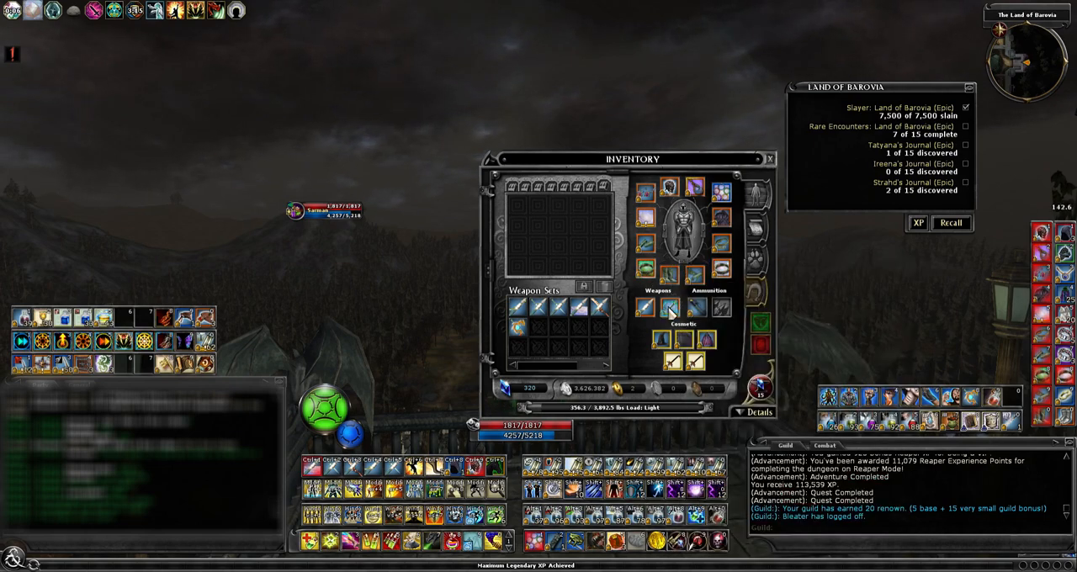
mouse_move(669, 312)
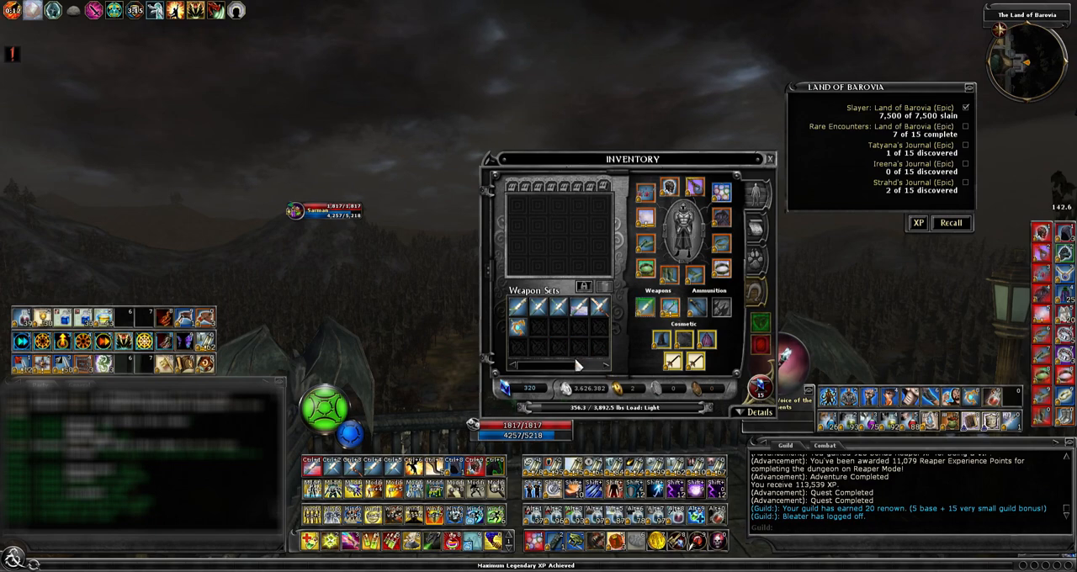
Review the main-hand and off-hand weapon tooltips, then close the inventory
left_click(767, 158)
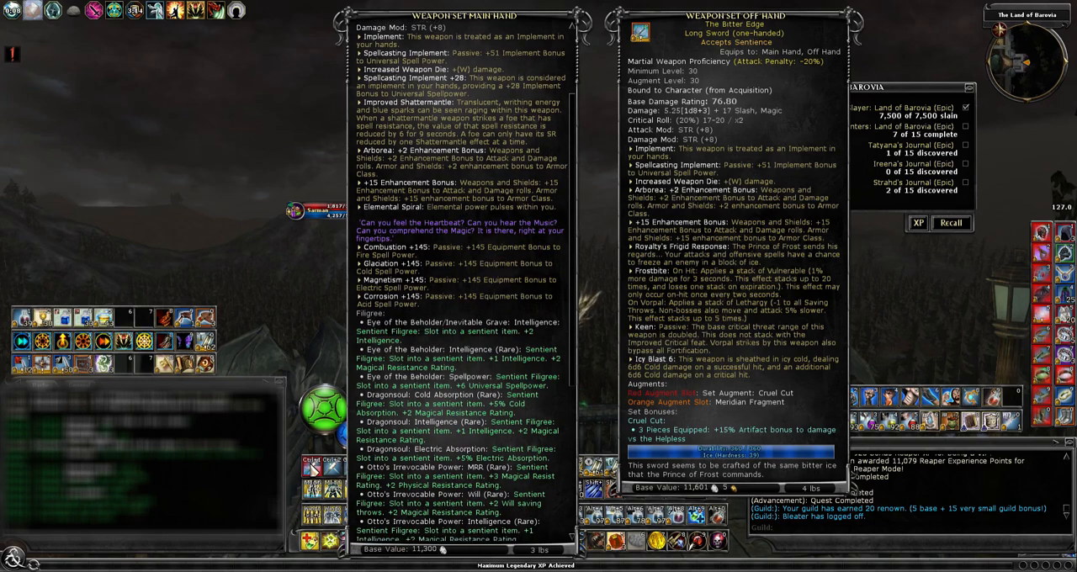
scroll("down", 3)
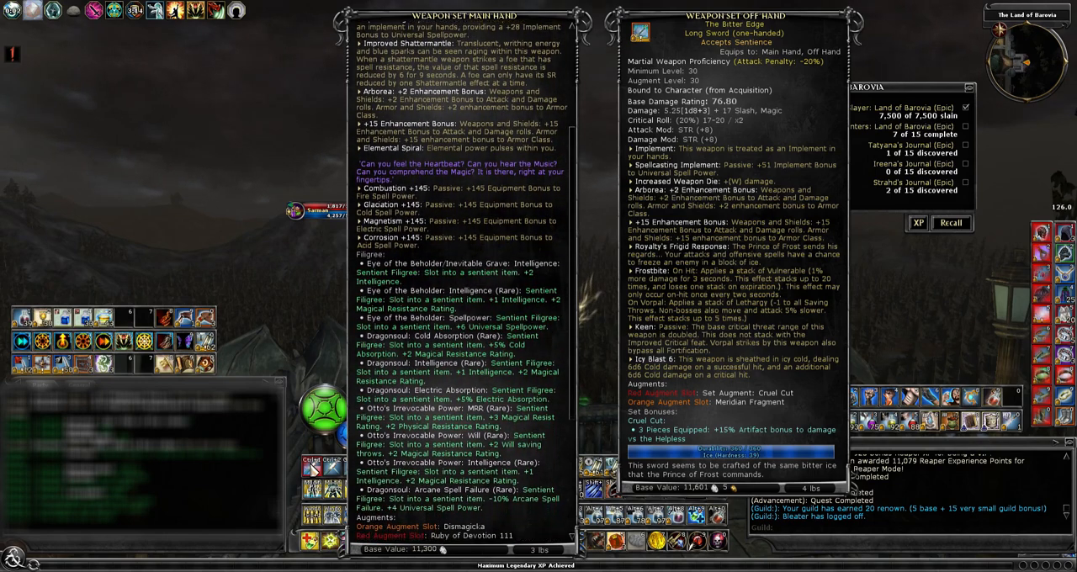
scroll("down", 3)
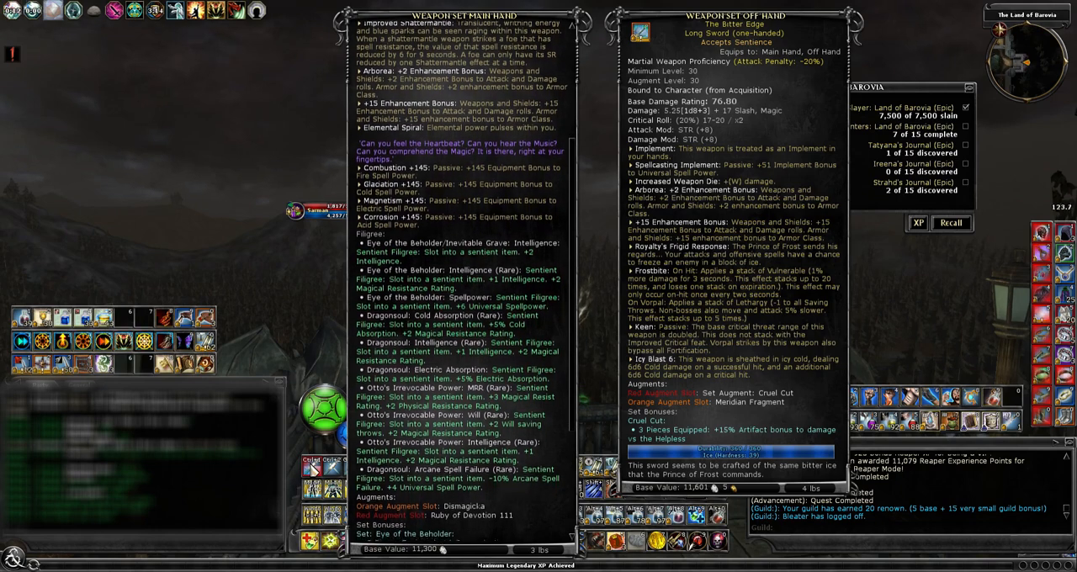
scroll("down", 3)
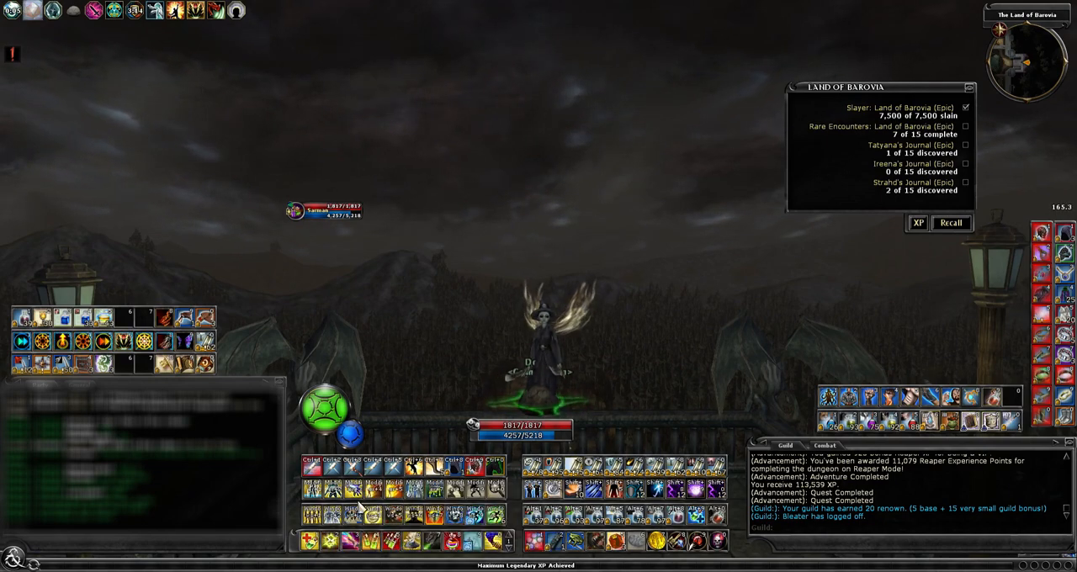
mouse_move(435, 473)
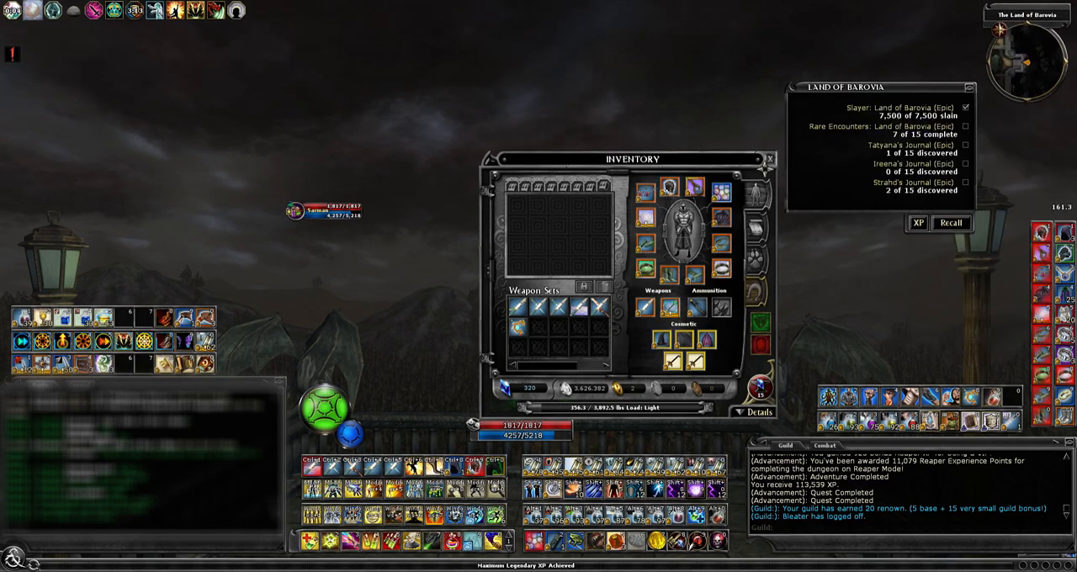
mouse_move(648, 227)
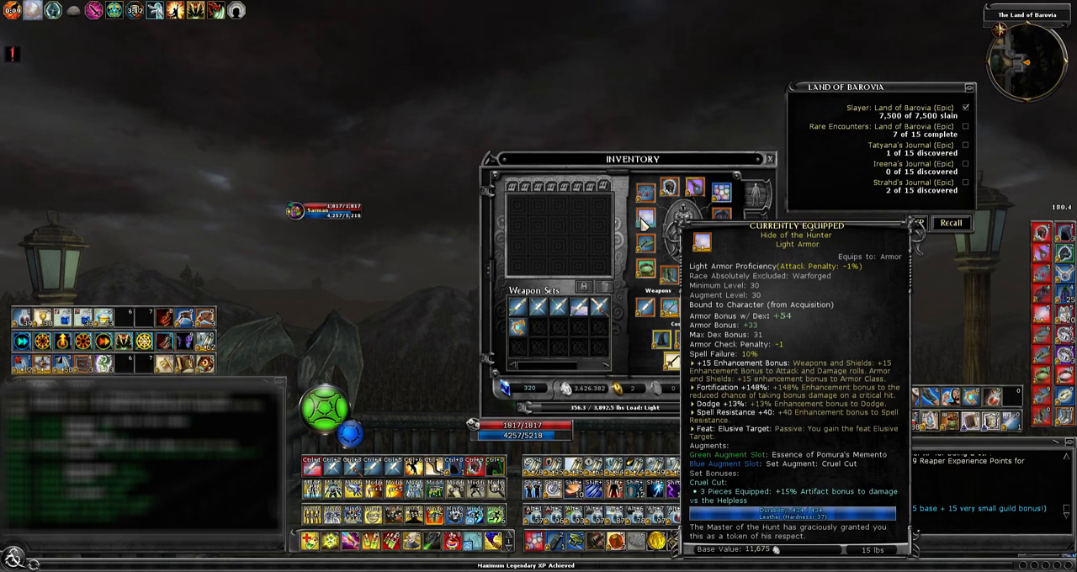
Show the enhancement trees, then the character sheet's Spellcasting stats section
left_click(768, 158)
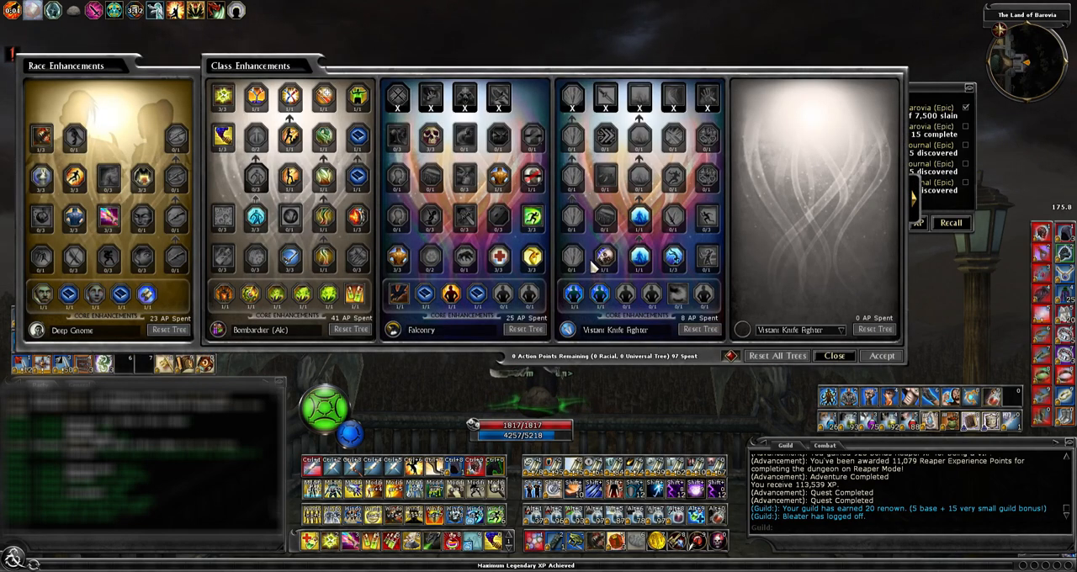
mouse_move(299, 261)
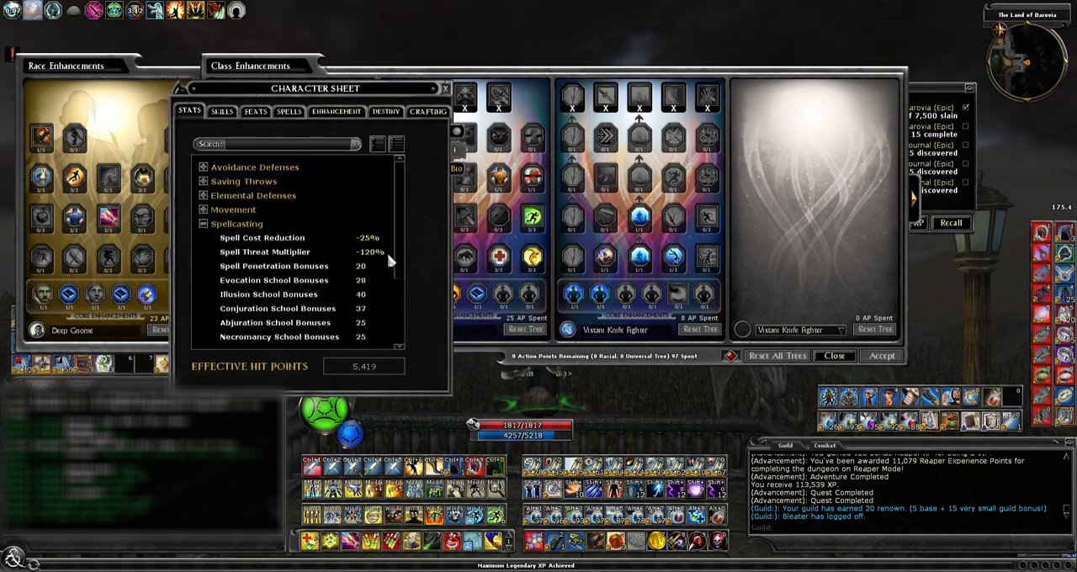
left_click(444, 87)
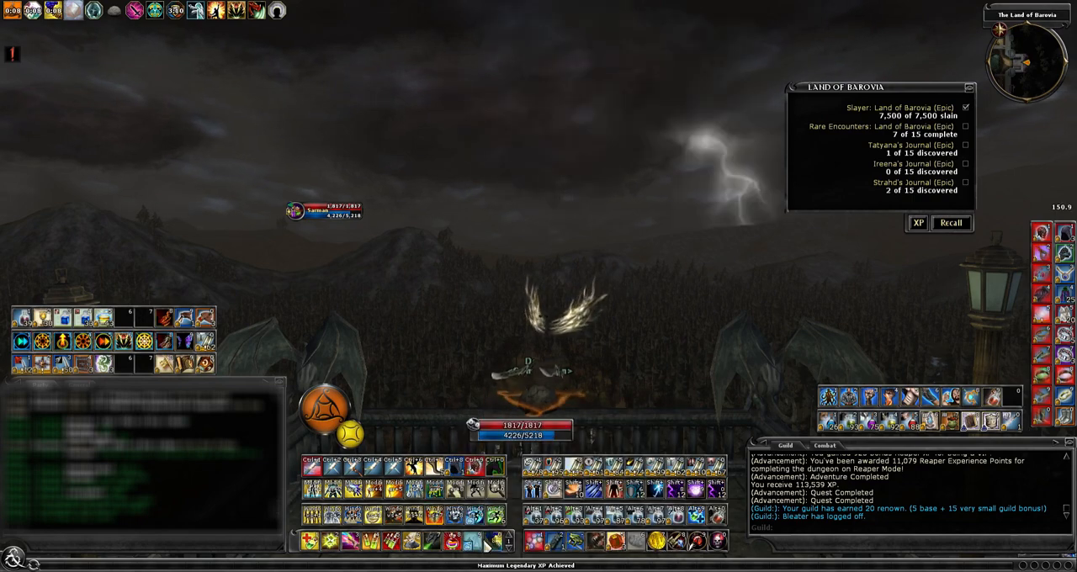
mouse_move(468, 542)
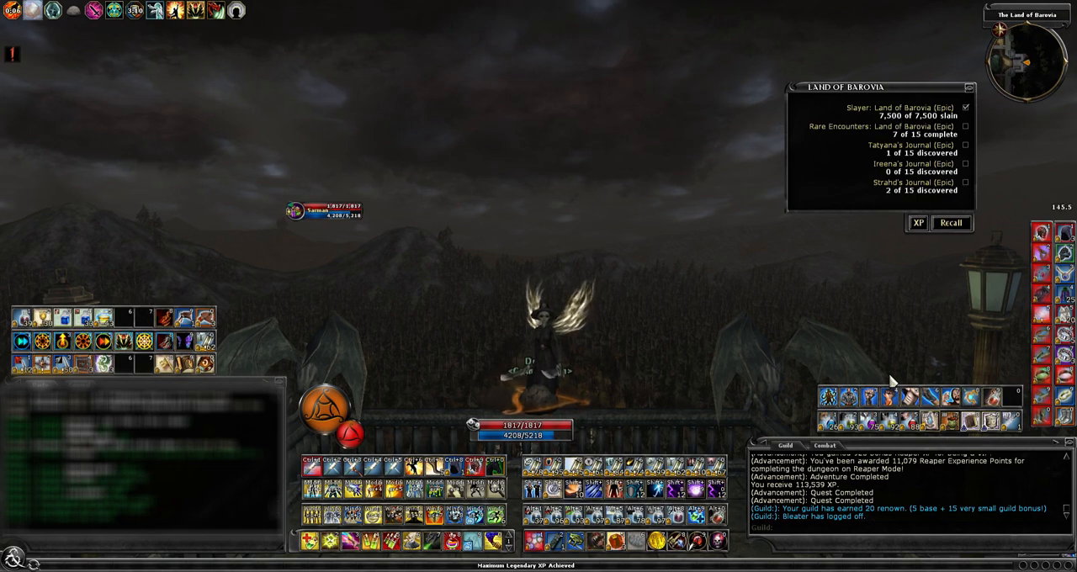
mouse_move(272, 194)
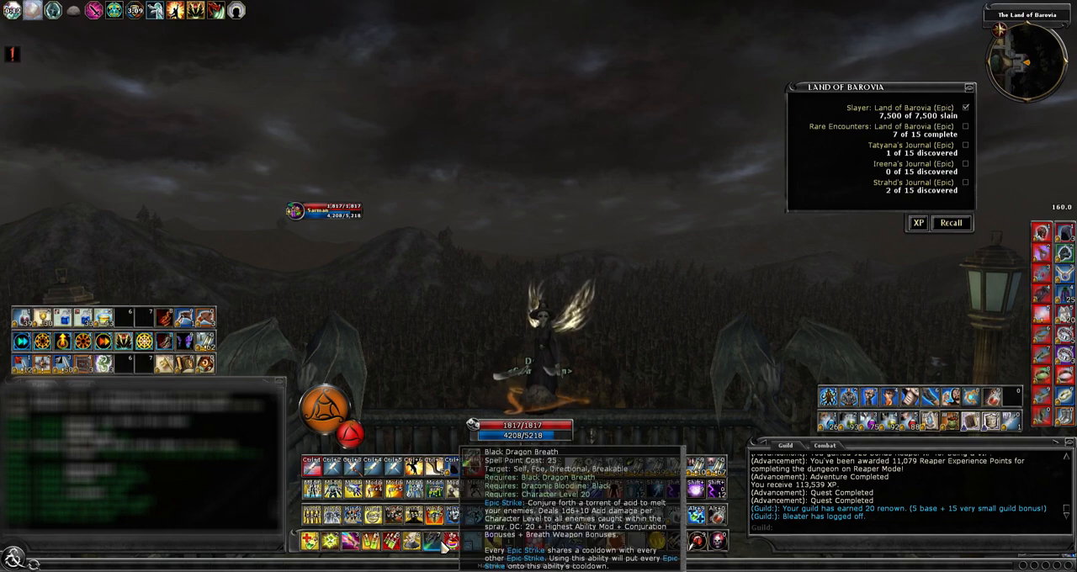
mouse_move(408, 414)
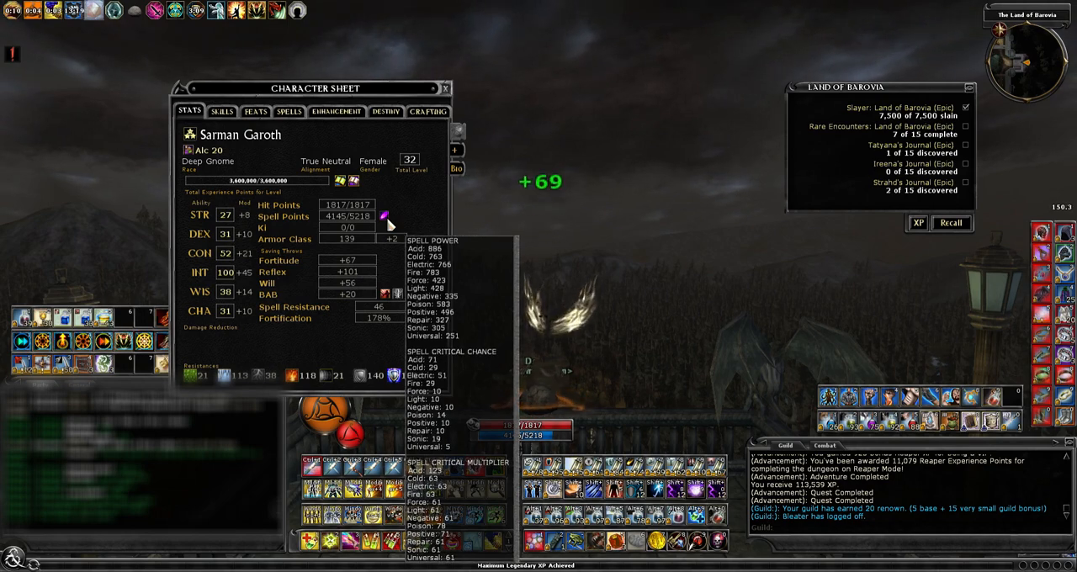
left_click(444, 88)
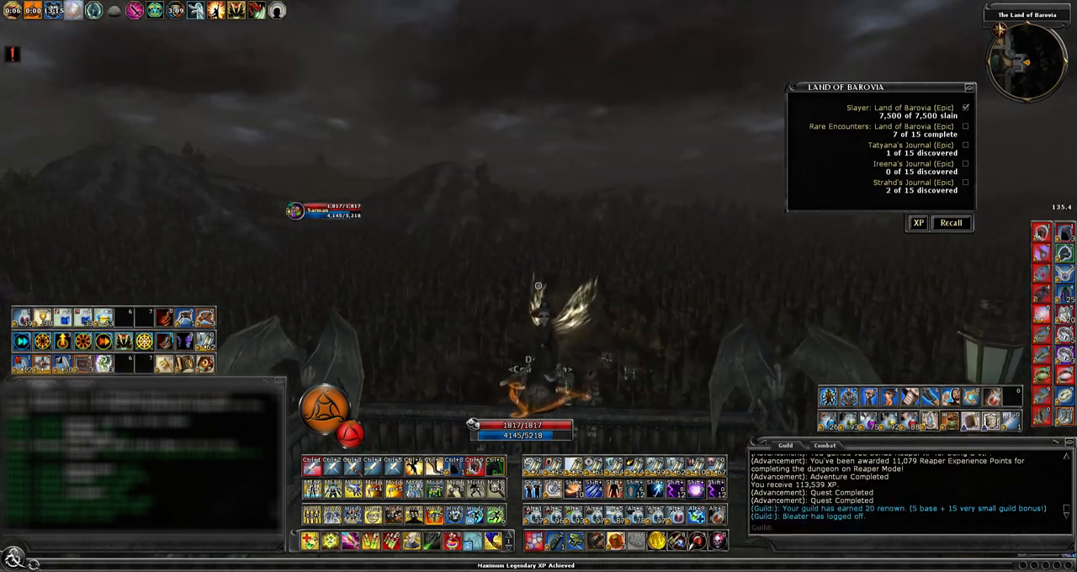